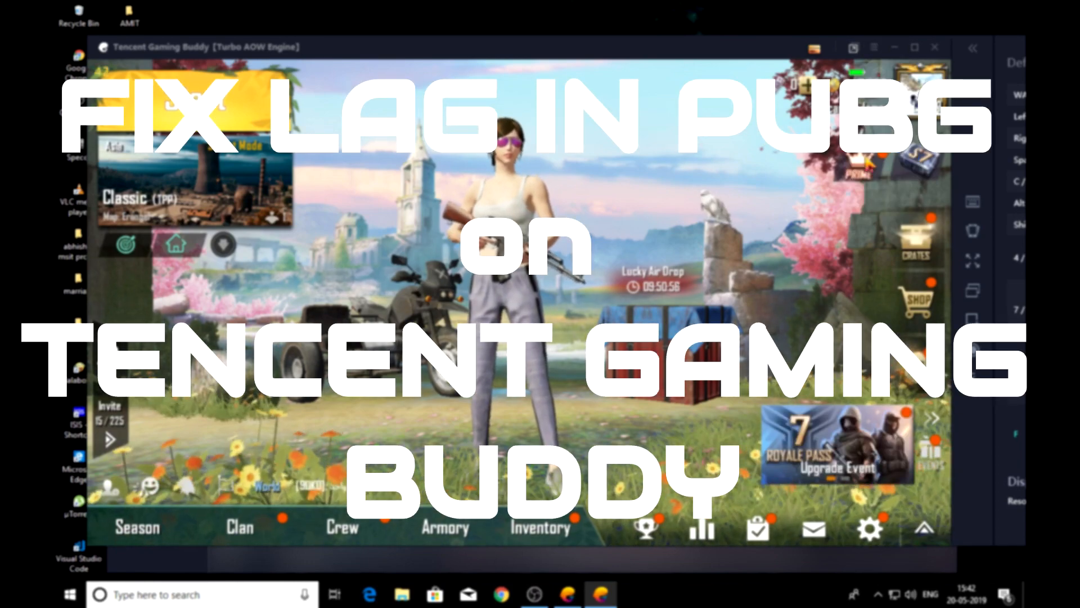
Step: Open This PC's Properties from File Explorer to show the System page
click(934, 47)
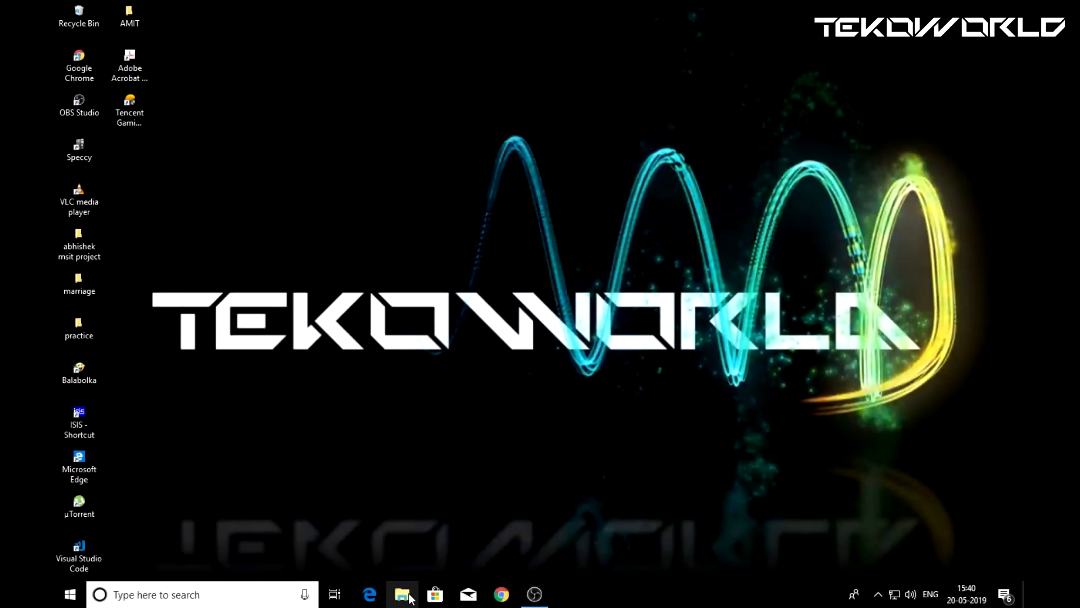
click(403, 594)
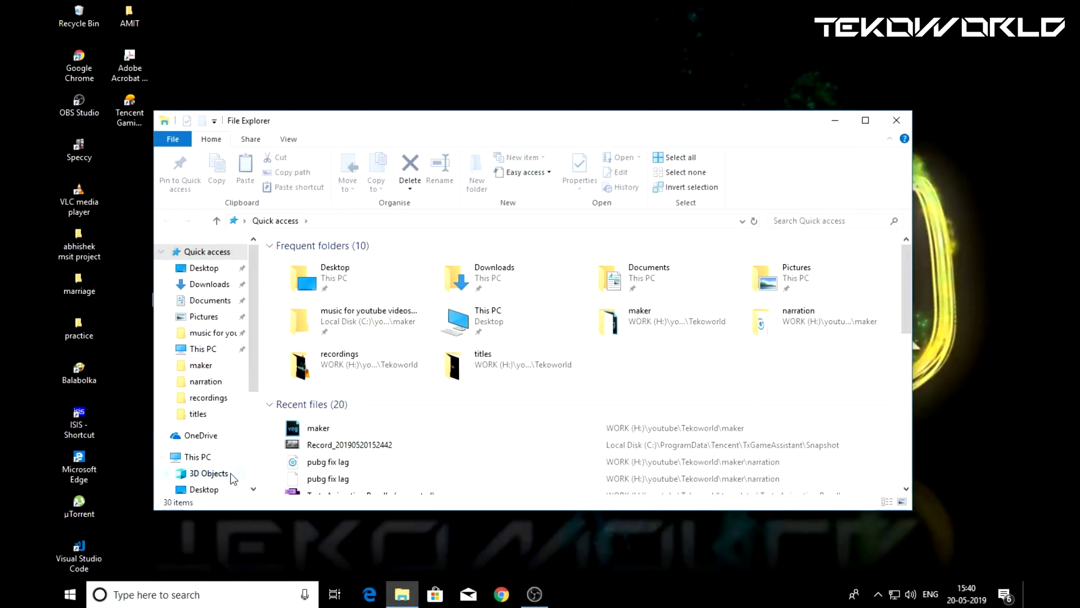
right_click(198, 457)
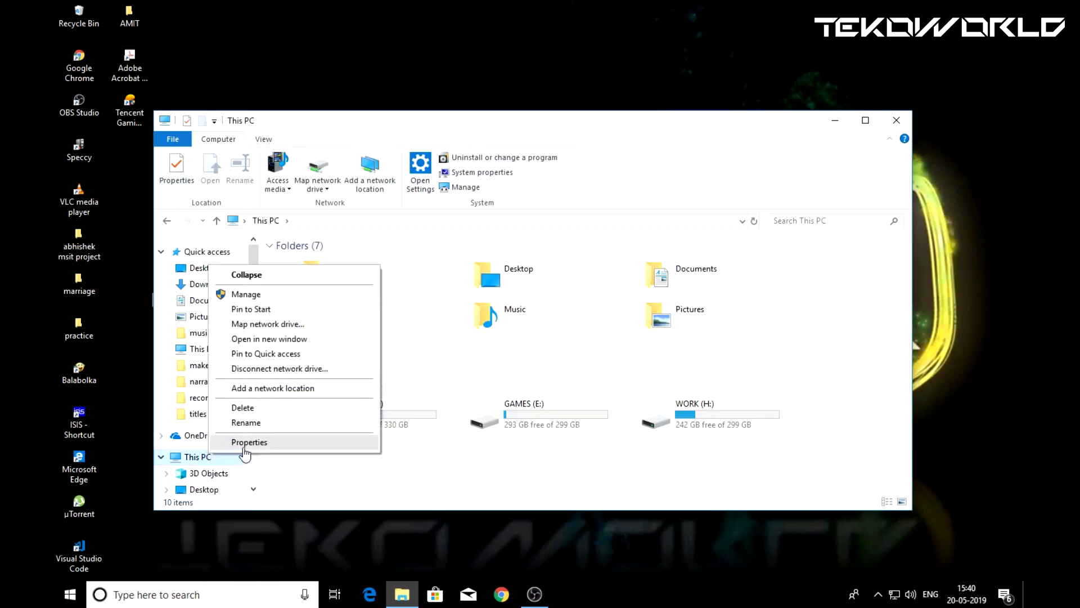
click(249, 442)
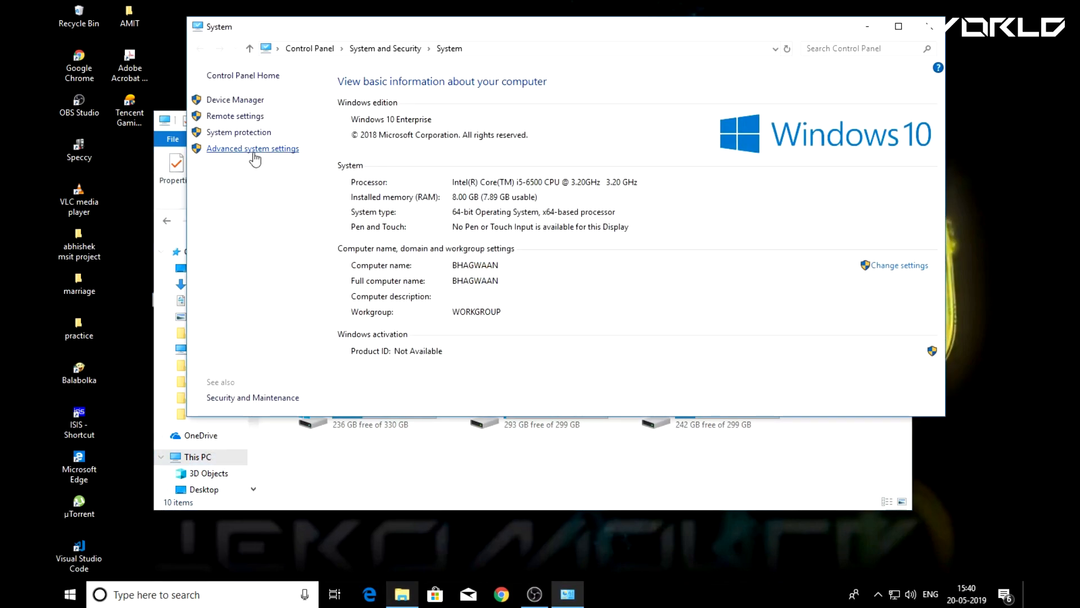
Step: Set a 20000 MB initial and maximum paging file on drive C: in Virtual Memory
click(253, 148)
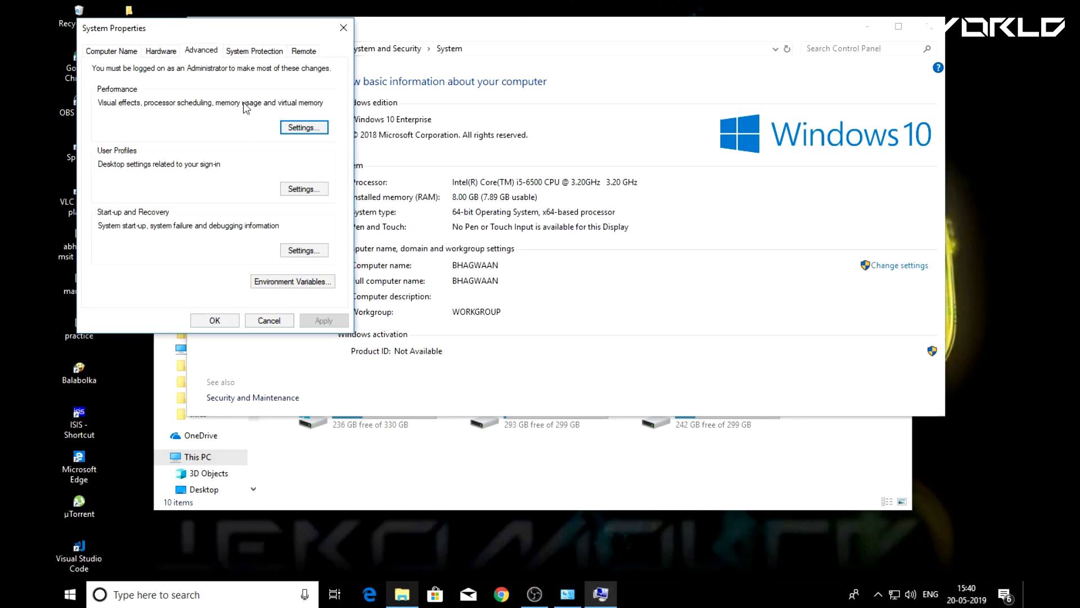
click(303, 128)
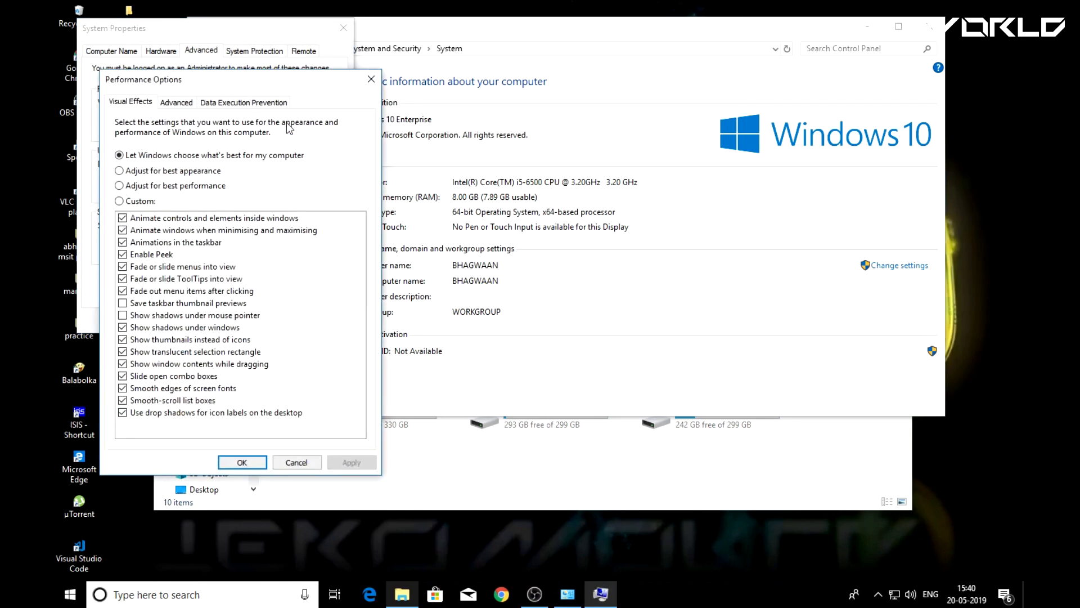
click(176, 102)
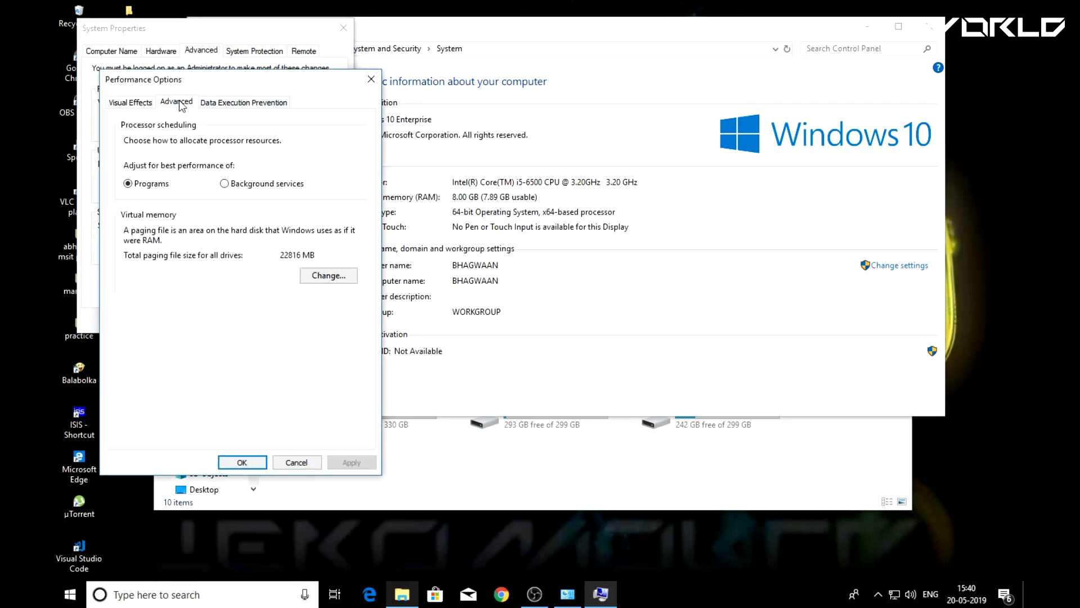
click(328, 275)
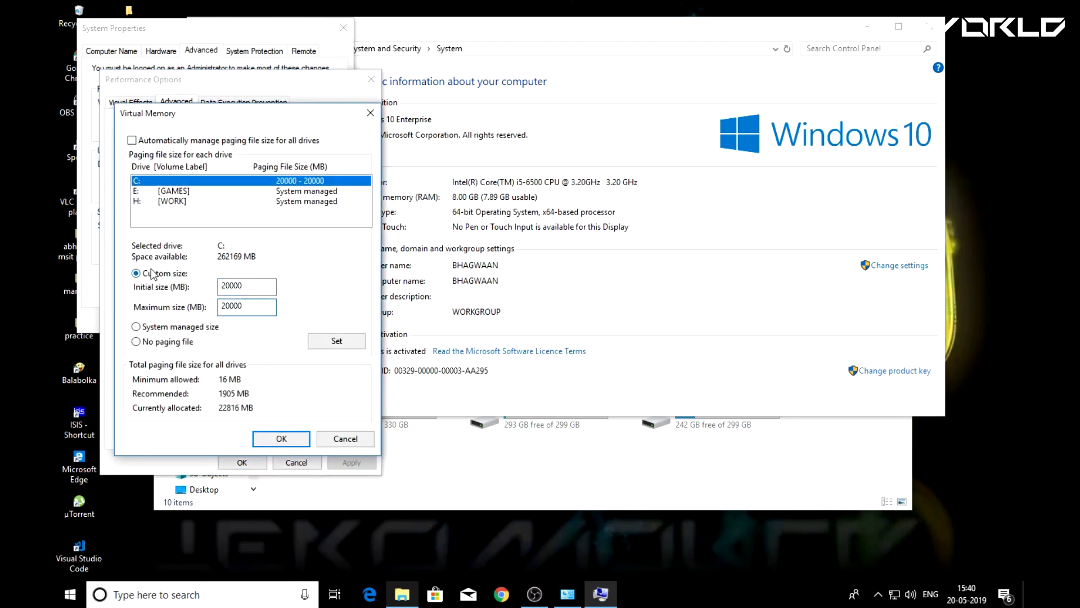
triple_click(245, 306)
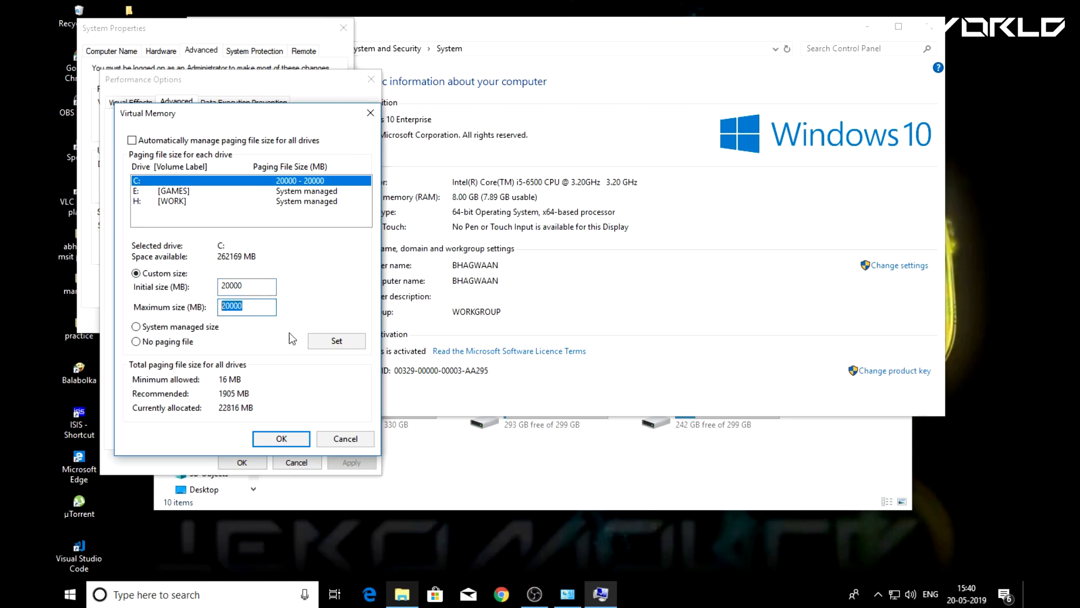
click(280, 439)
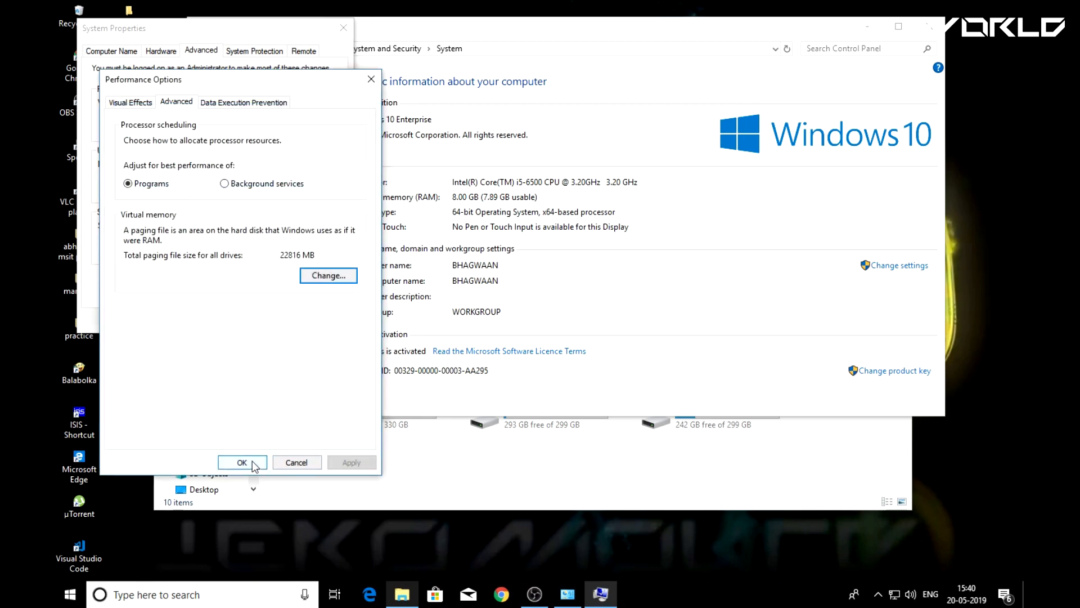
click(242, 462)
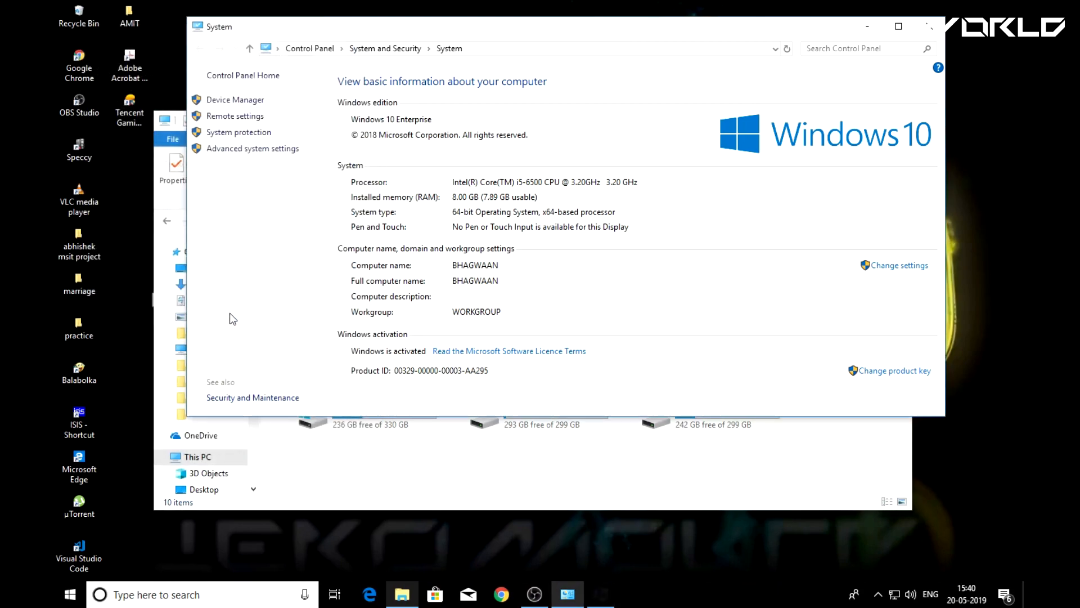
Step: Search automatically for an Intel HD Graphics 530 driver update and close the up-to-date result
click(236, 99)
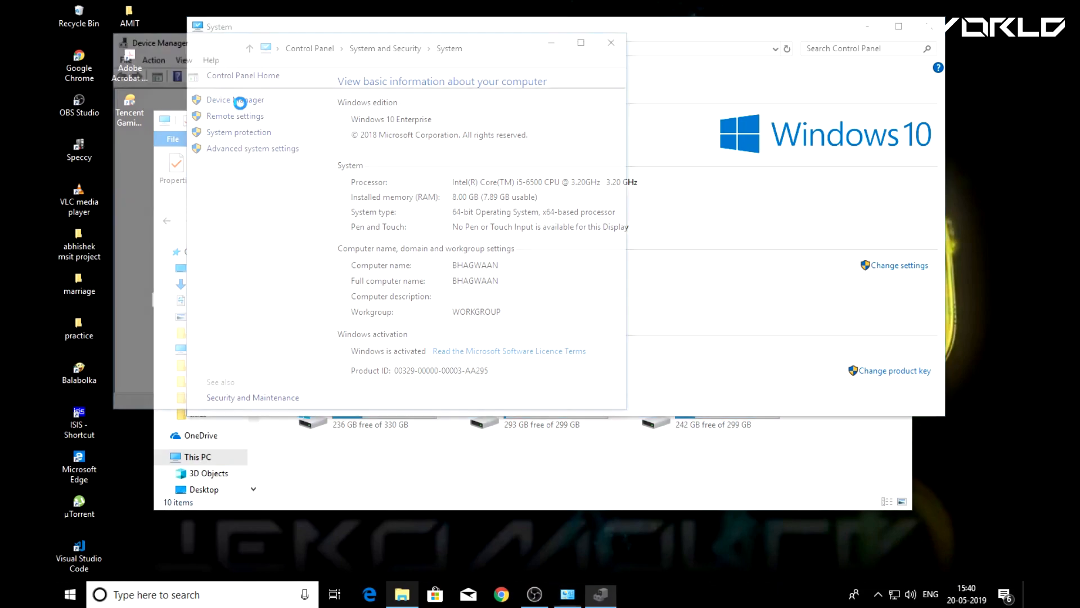
click(236, 99)
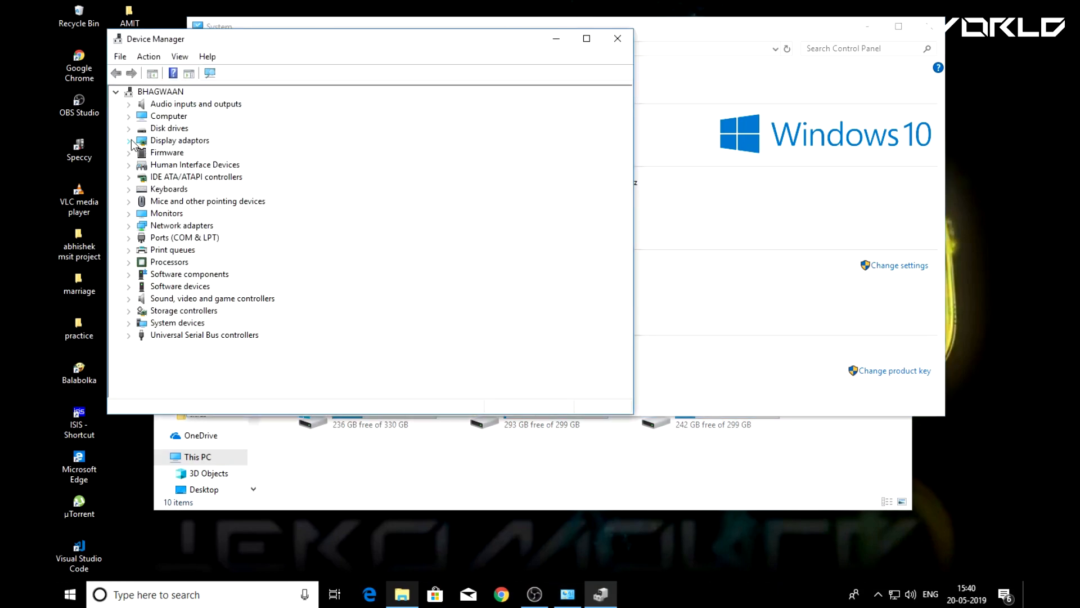
right_click(206, 151)
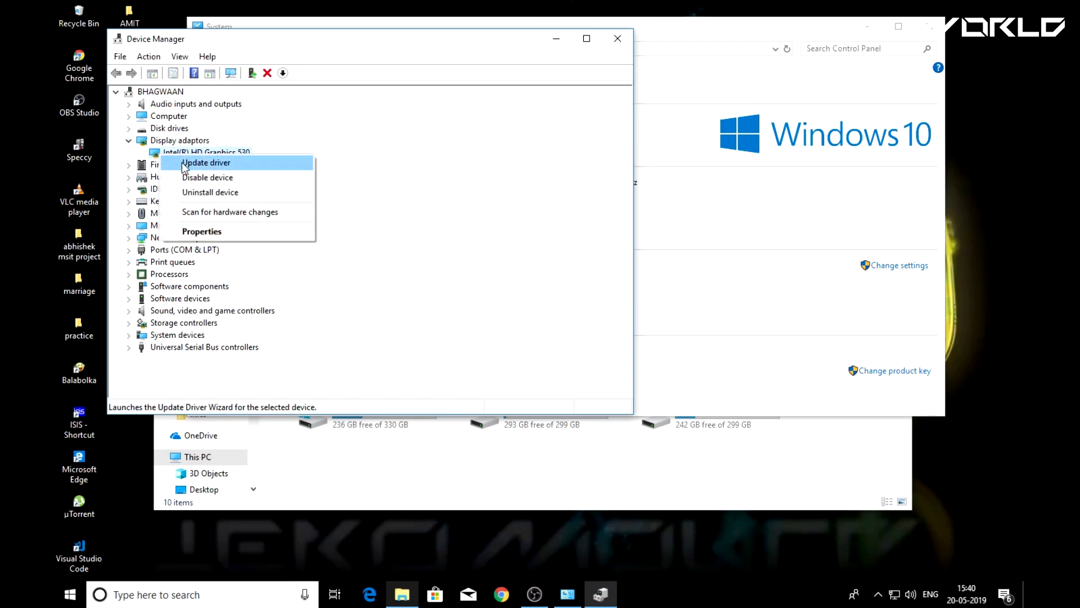
click(206, 162)
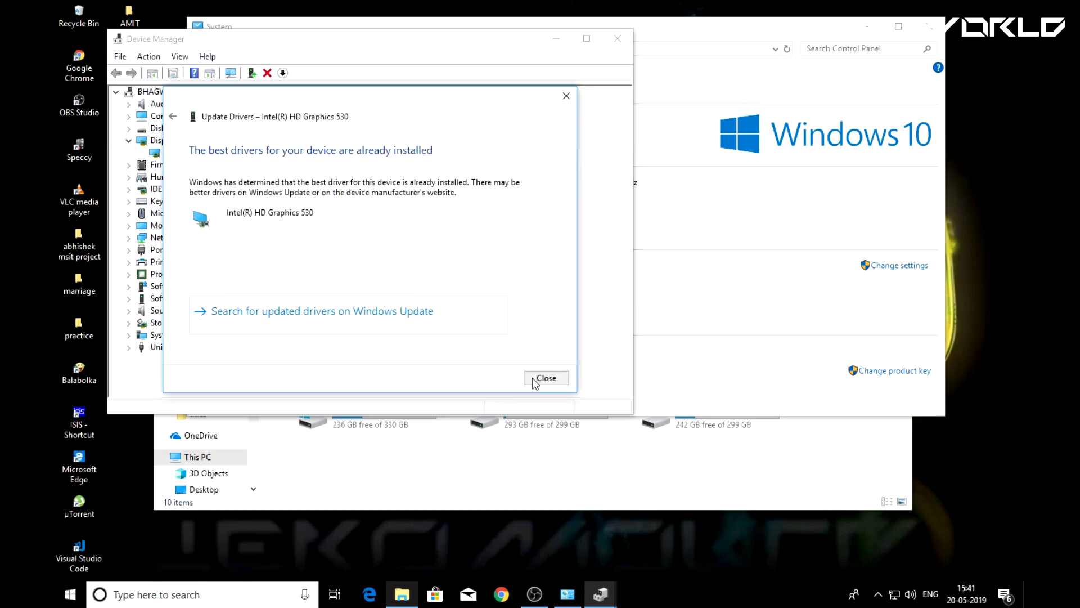
click(546, 377)
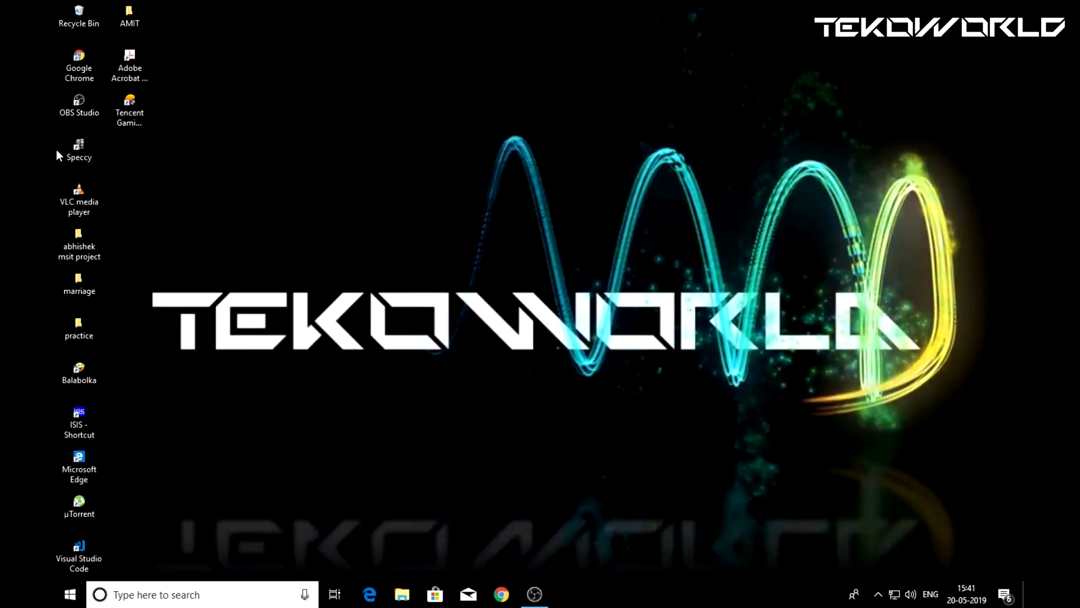
Step: Launch Tencent Gaming Buddy and choose an anti-aliasing level in its Engine settings
double_click(129, 107)
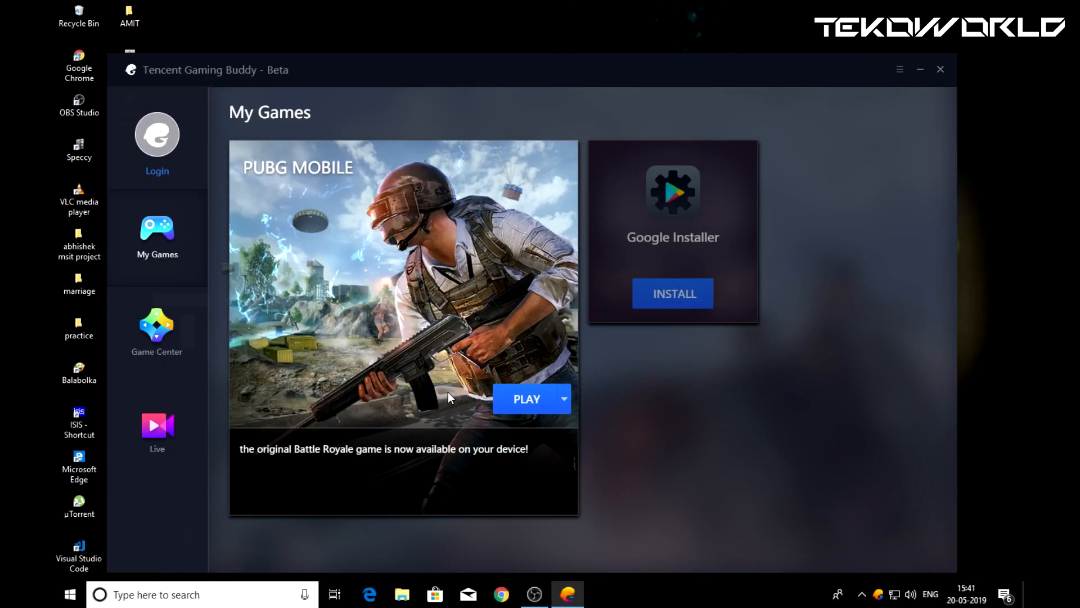
mouse_move(863, 133)
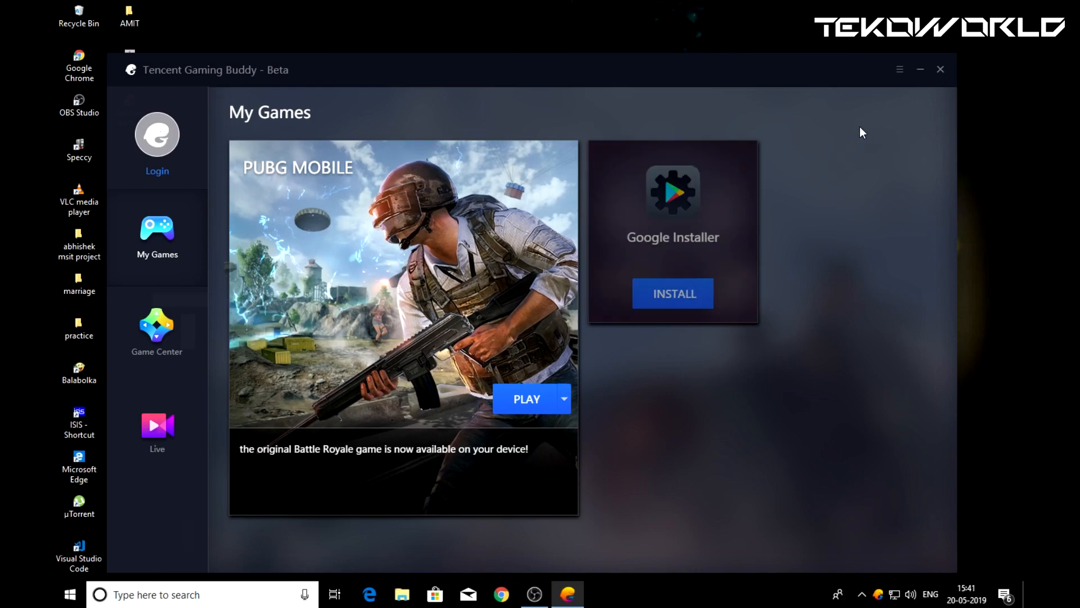
mouse_move(898, 129)
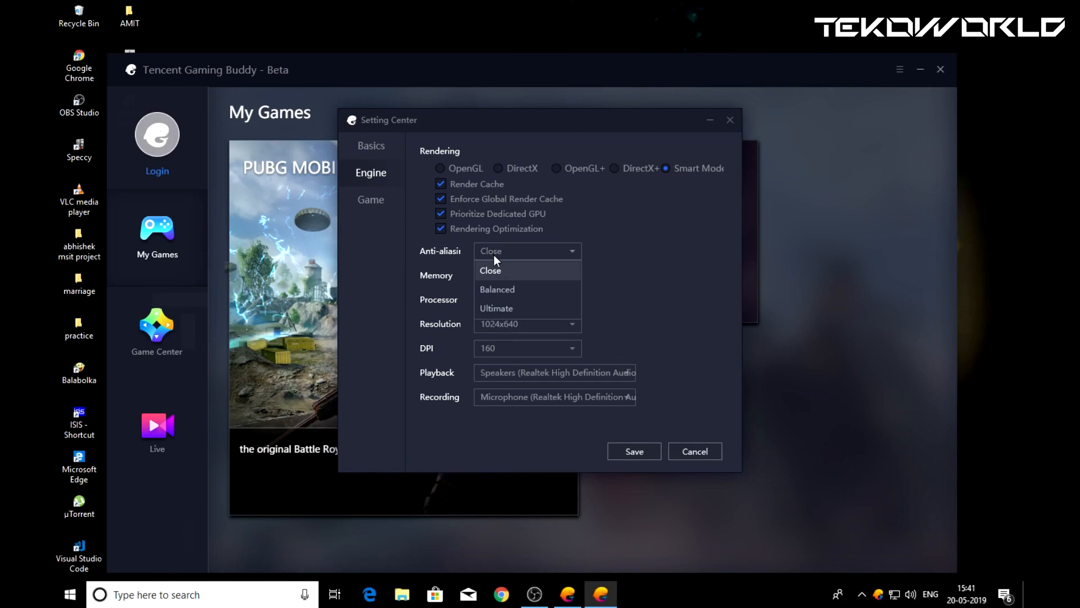
click(490, 270)
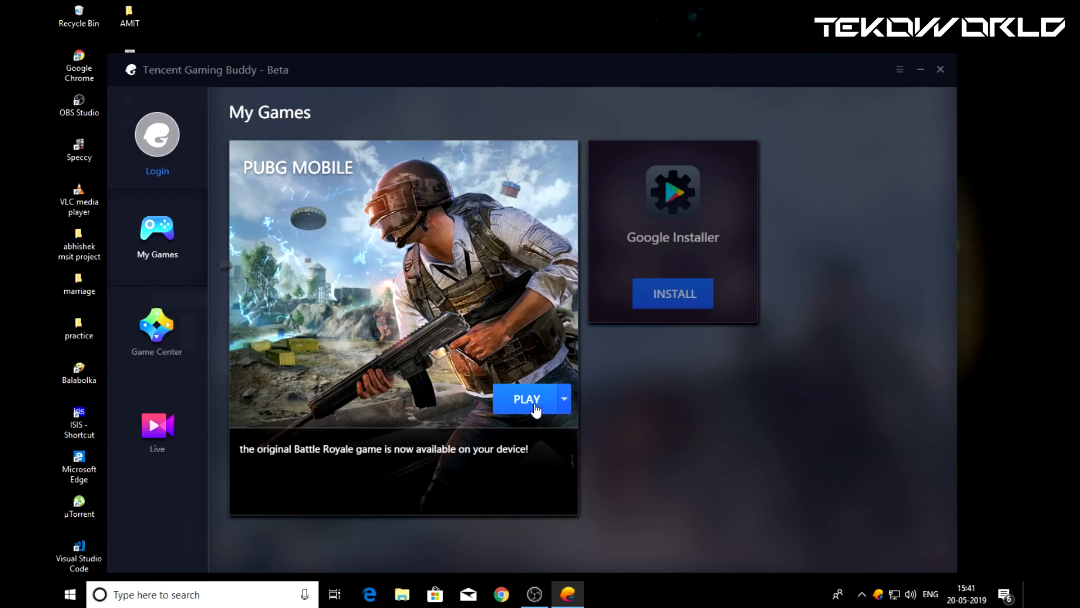
Step: Start PUBG MOBILE from the emulator and wait for the loading screen
click(527, 399)
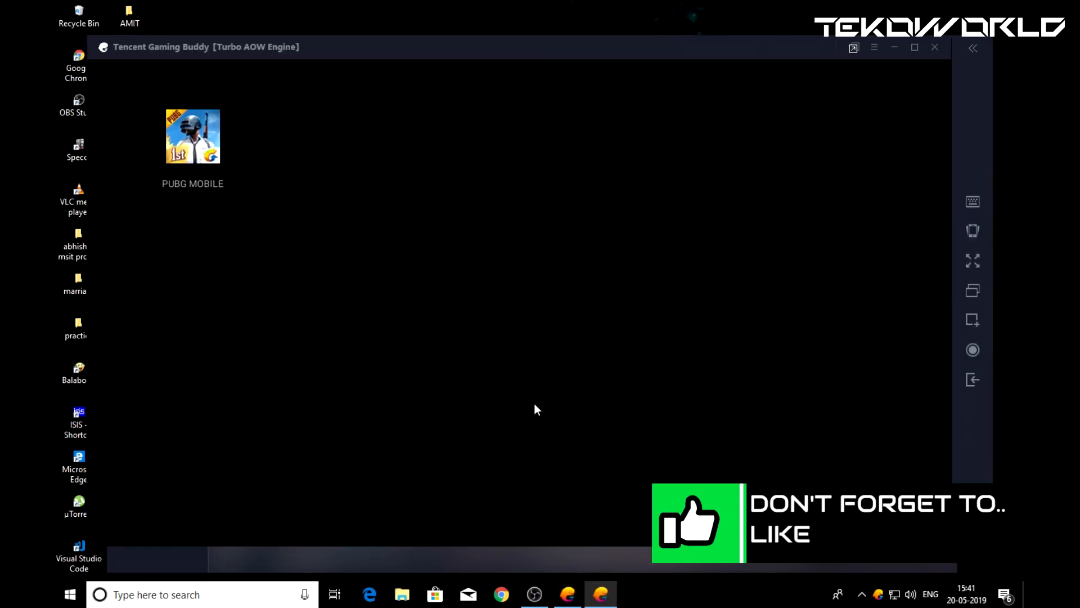
double_click(192, 136)
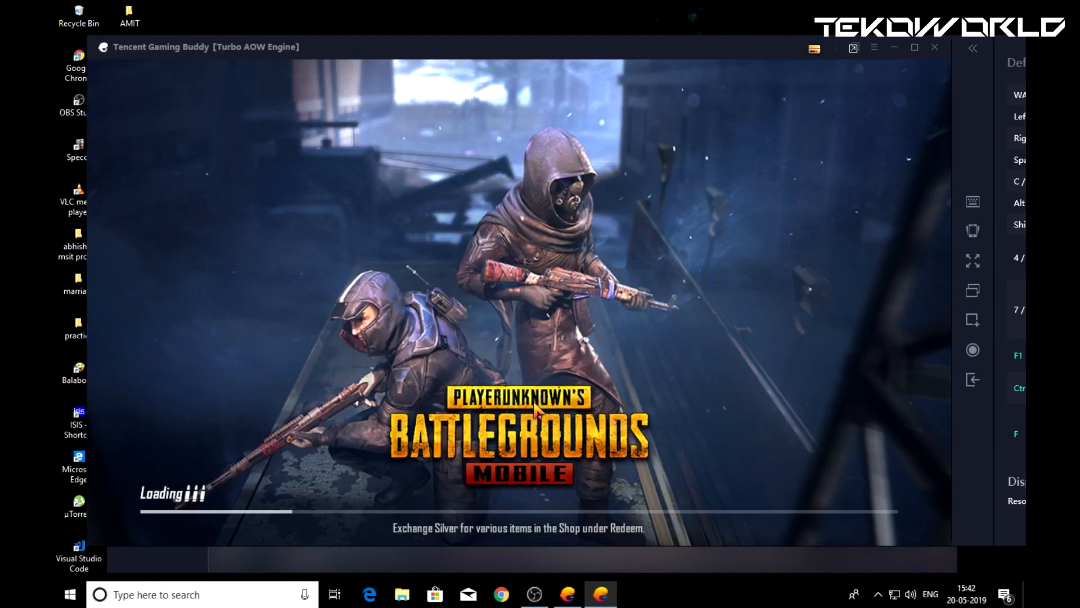
mouse_move(493, 383)
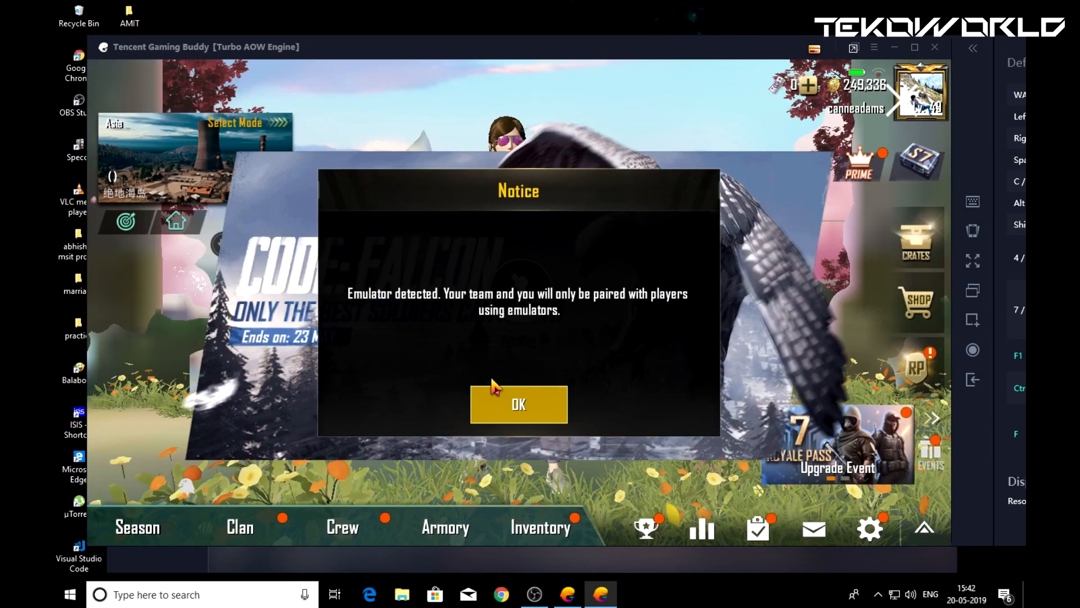
Step: Dismiss the emulator notice and set Smooth graphics with Extreme frame rate
click(518, 404)
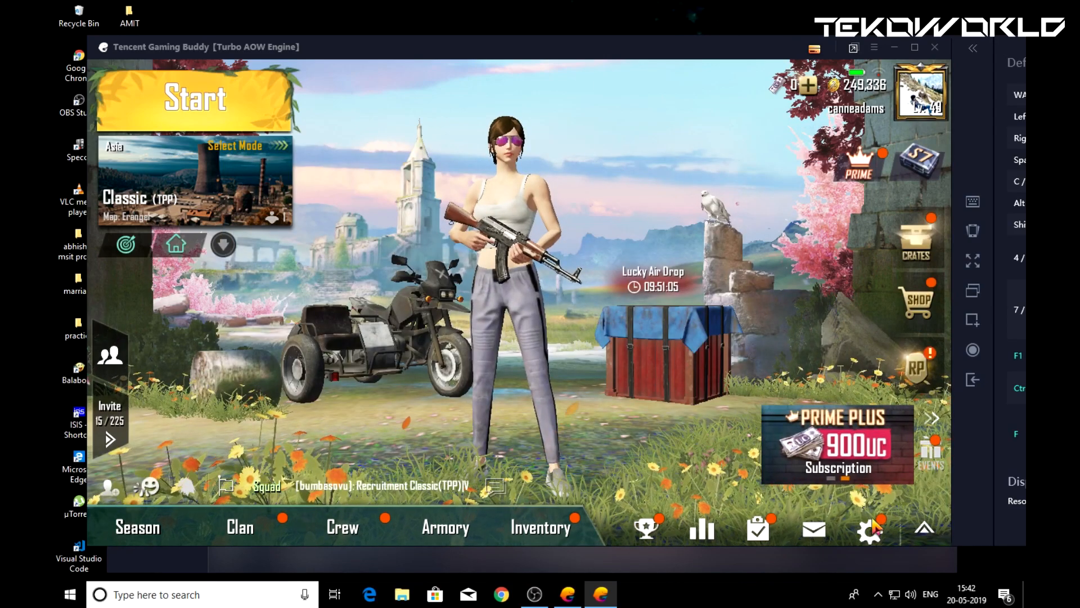
click(870, 529)
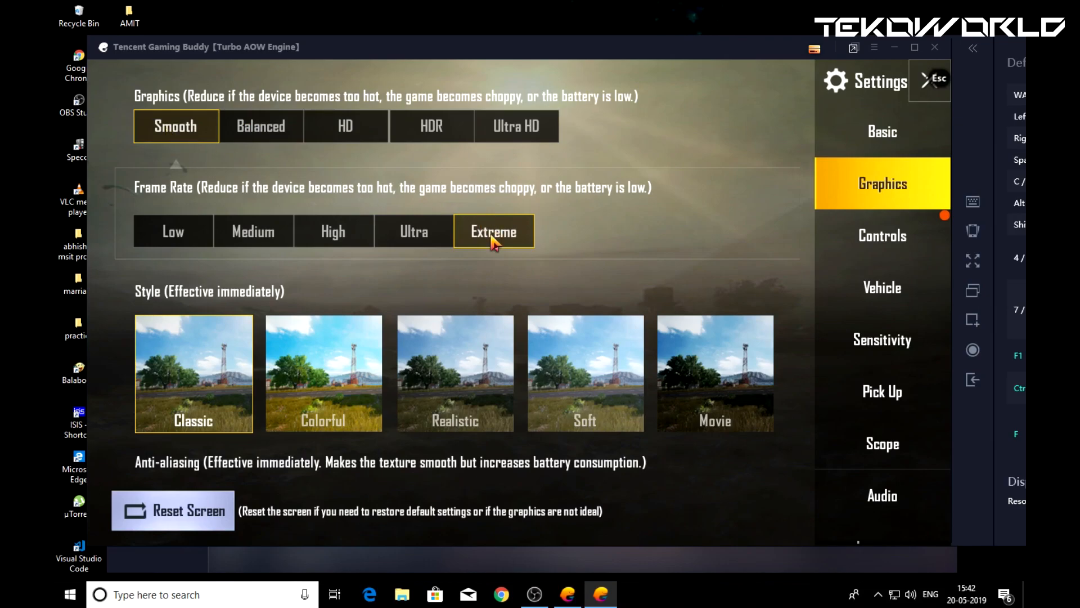
click(929, 79)
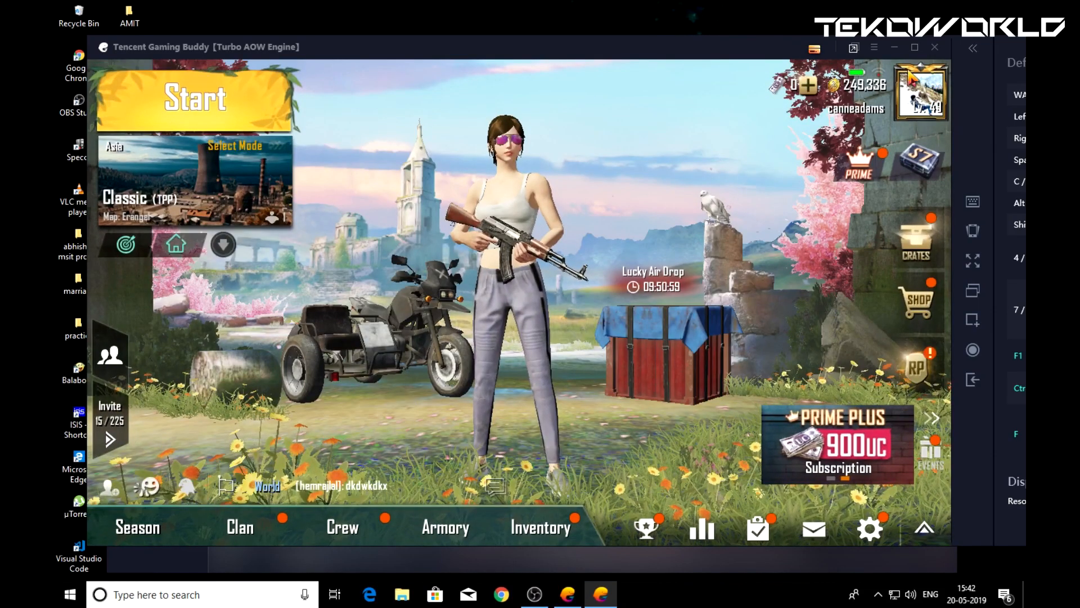